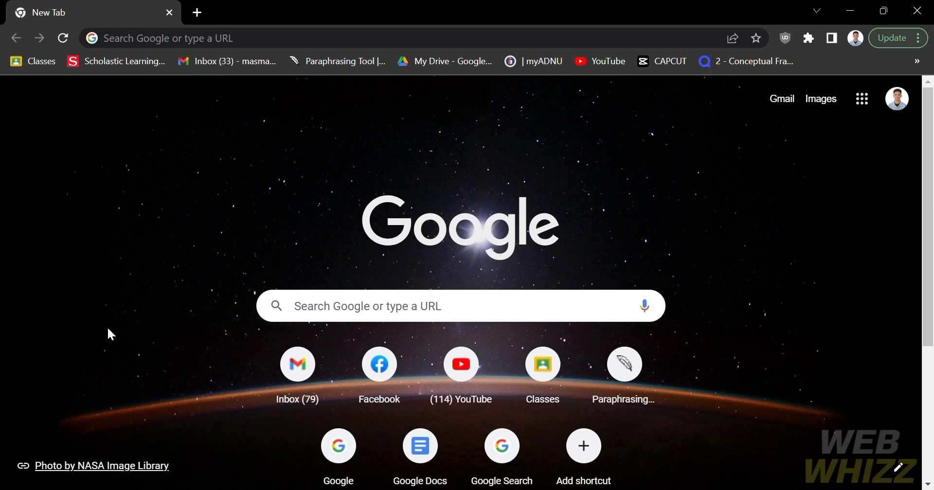
mouse_move(222, 96)
type("vlognow.me")
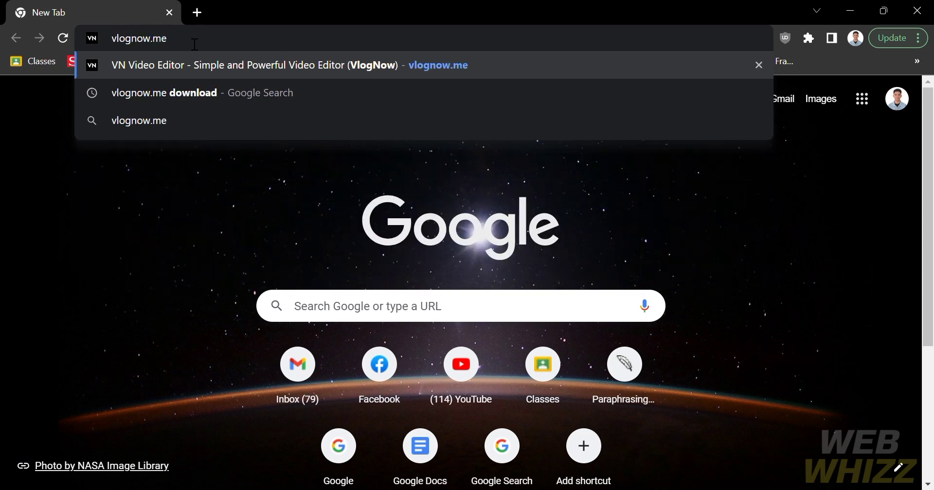
Step: Load vlognow.me, scroll to the platform downloads and choose the 'for Windows' option
left_click(252, 65)
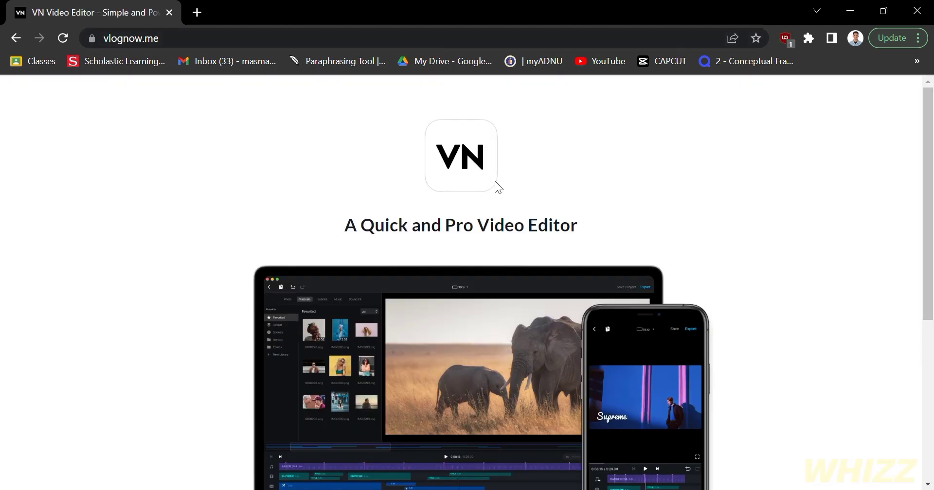
scroll("down", 3)
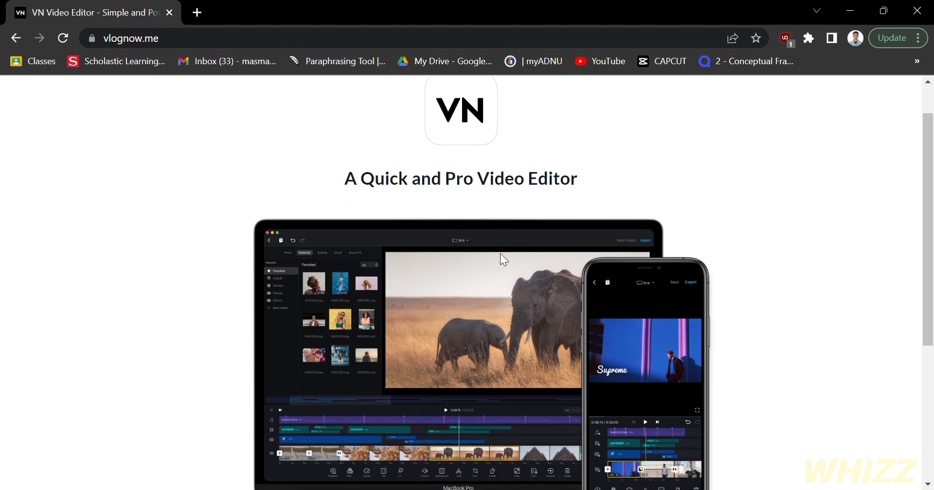
scroll("down", 3)
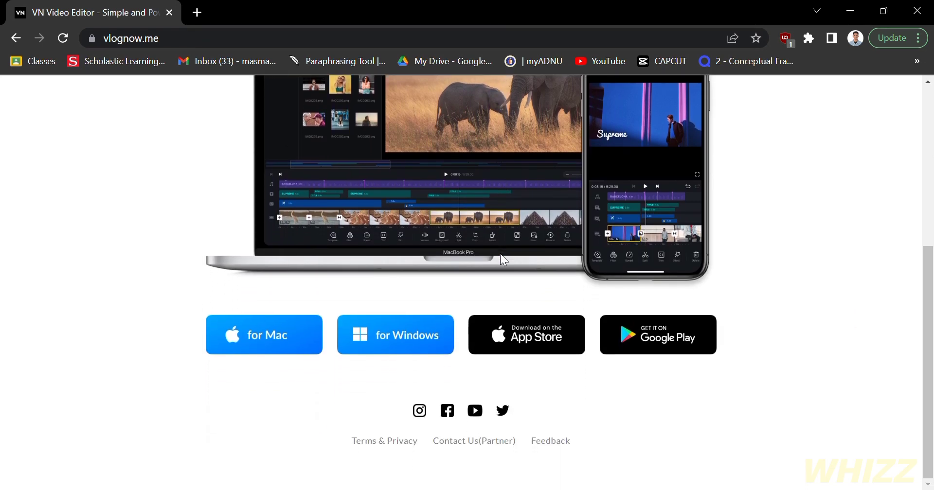
scroll("up", 3)
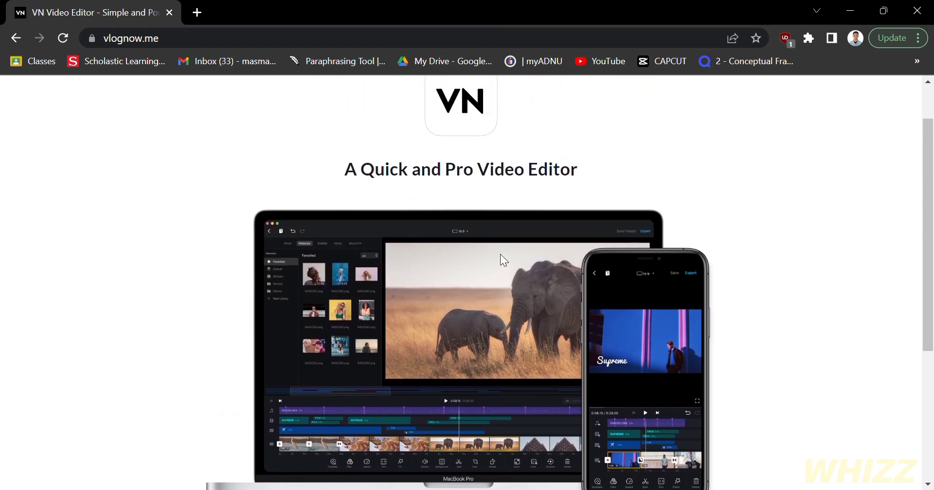
scroll("down", 3)
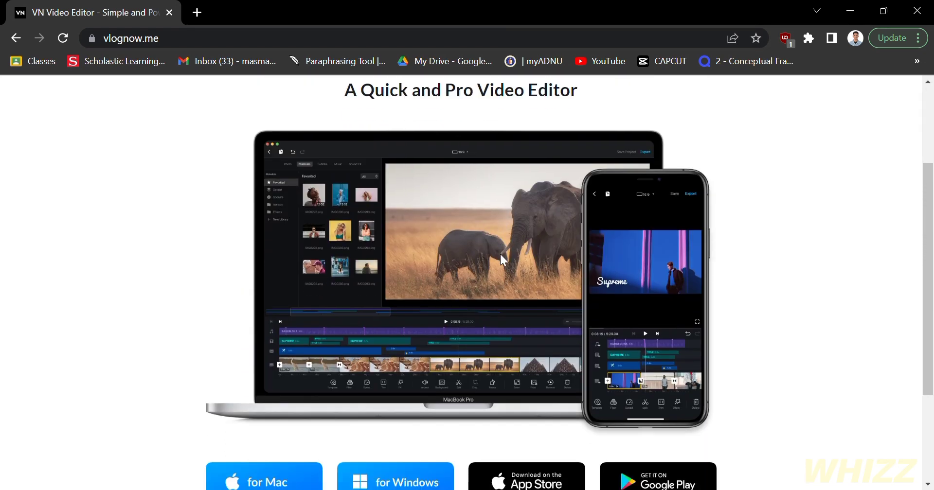
scroll("down", 3)
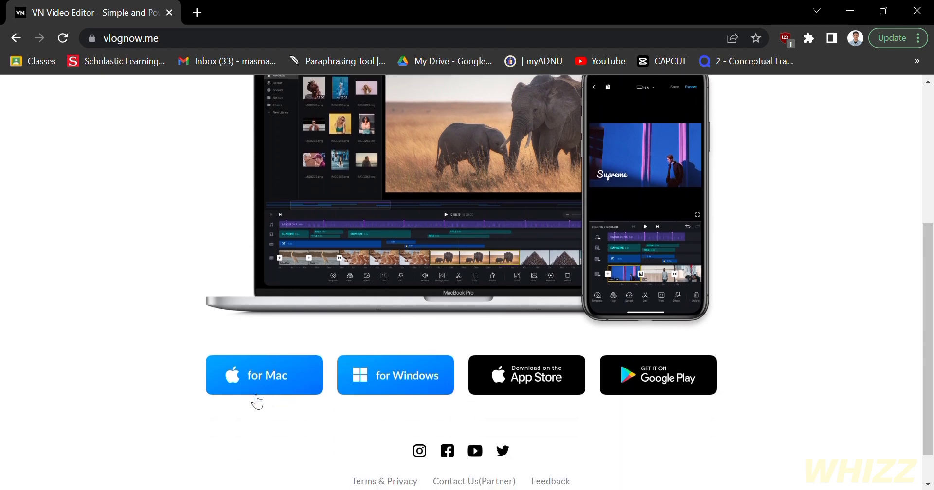
mouse_move(306, 393)
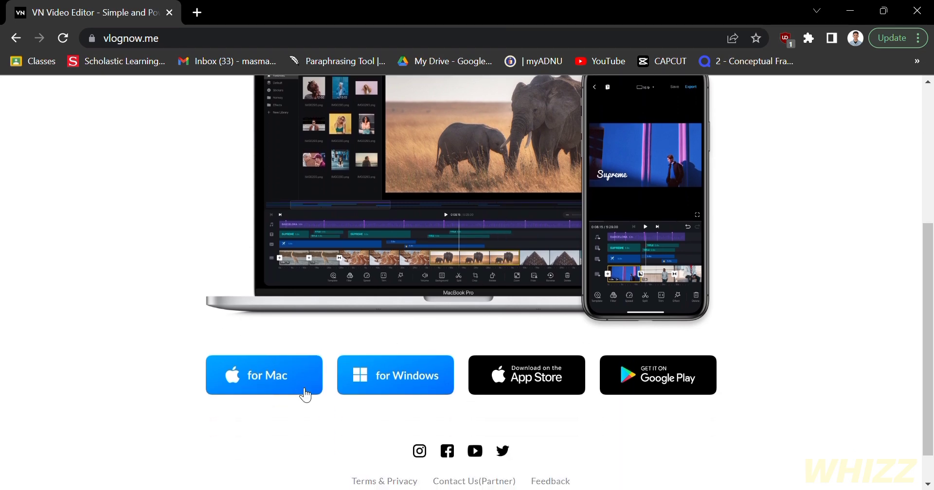
mouse_move(502, 408)
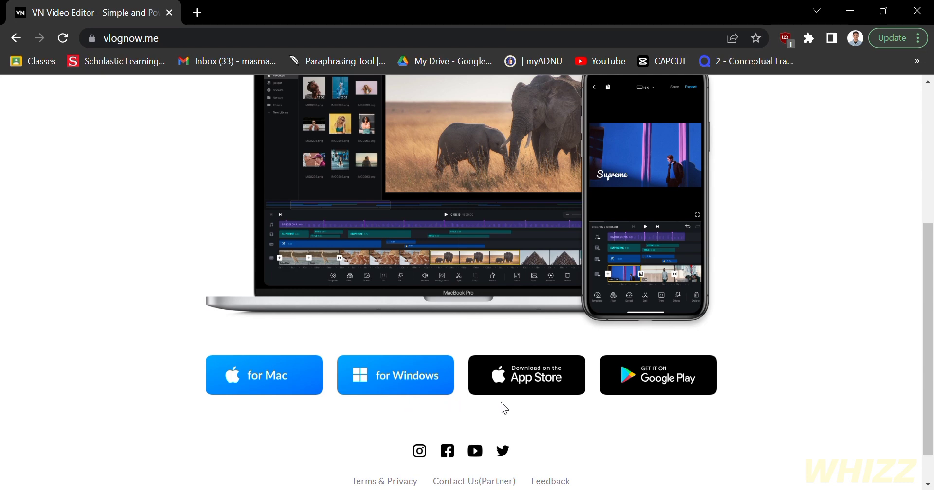
mouse_move(526, 414)
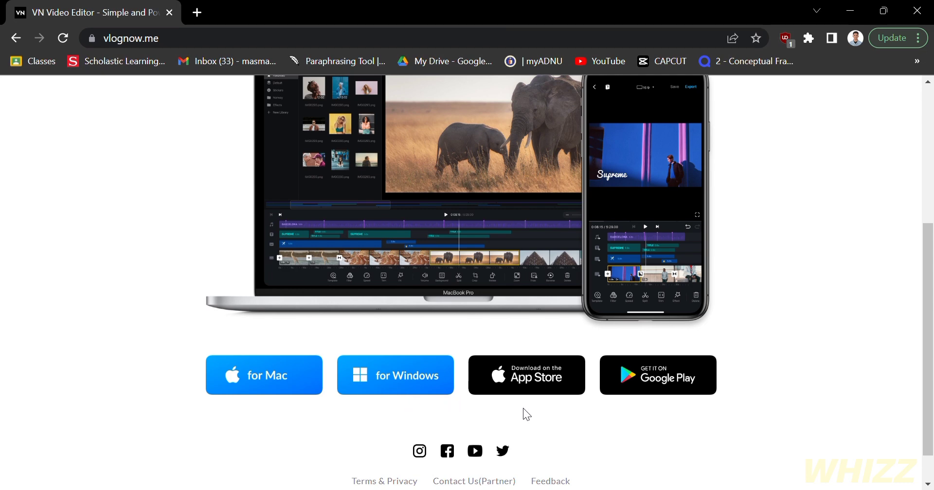
mouse_move(660, 409)
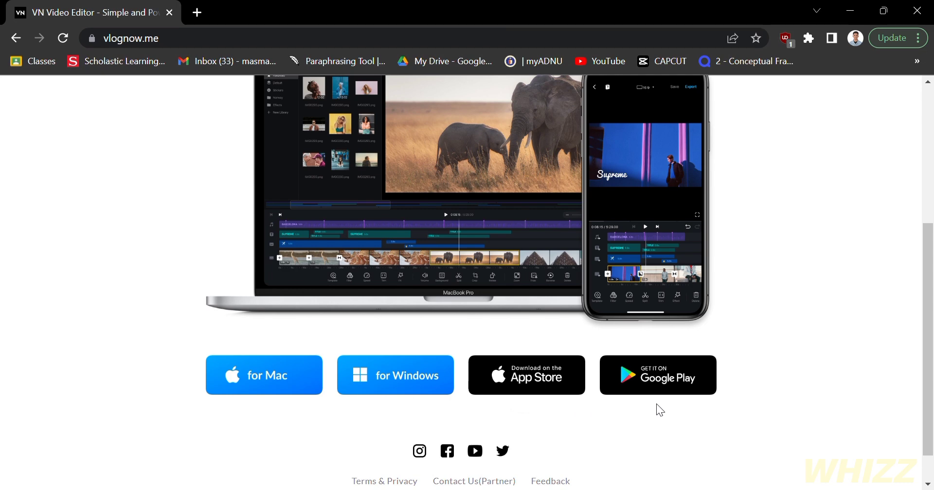
mouse_move(280, 403)
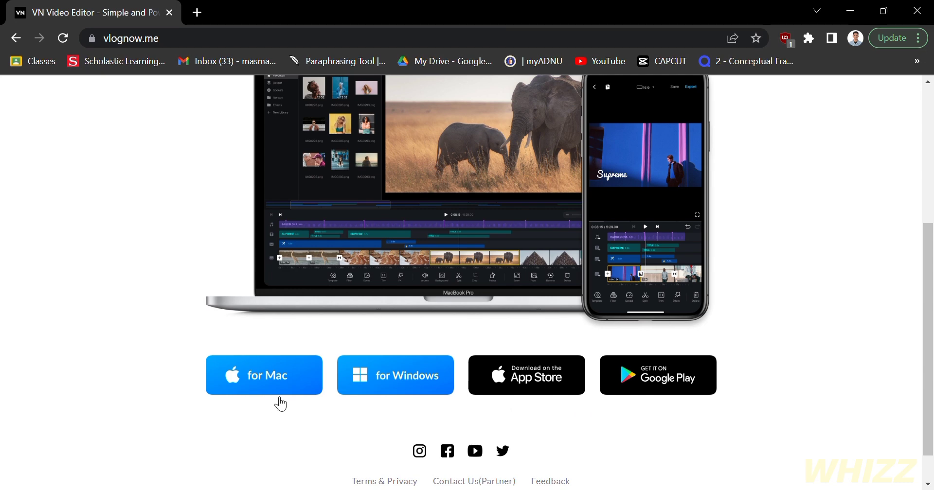
mouse_move(407, 401)
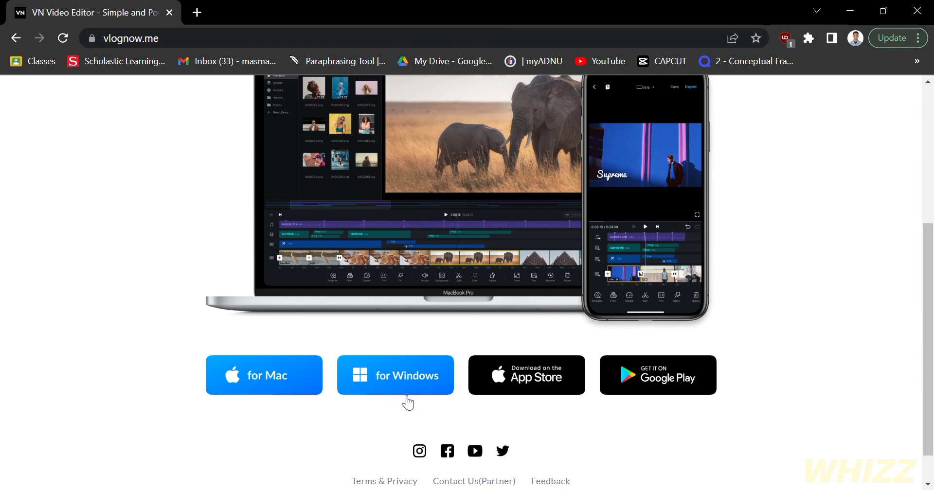
mouse_move(404, 386)
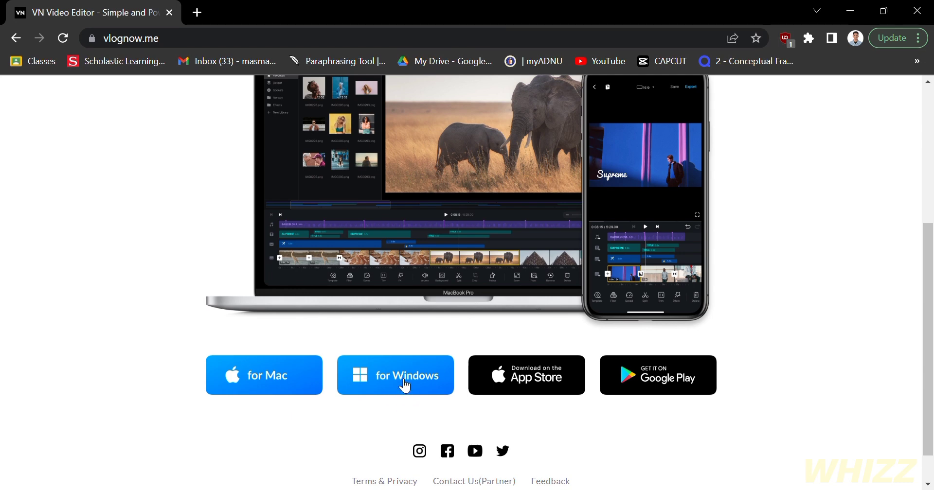
left_click(395, 375)
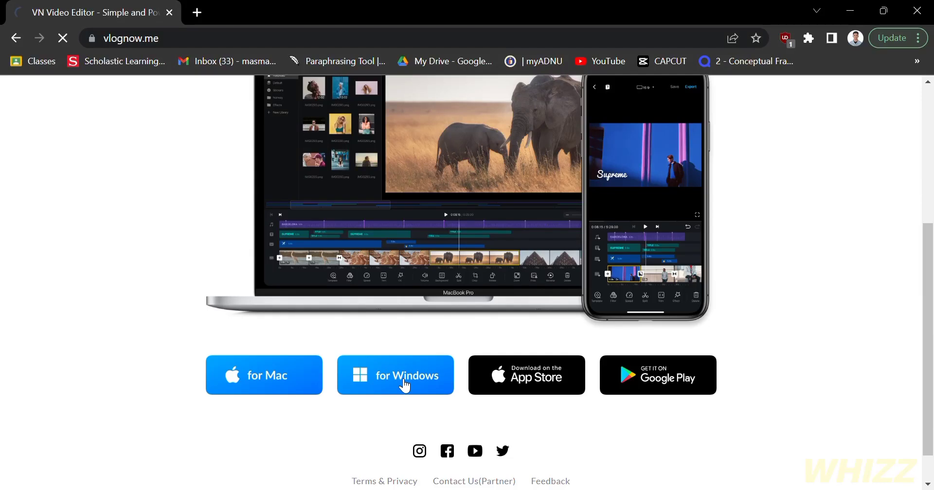
Step: Follow the uid.notion.site 'How-to-Download-VN-Video-Editor-for-Windows' link from the redirect page
left_click(395, 376)
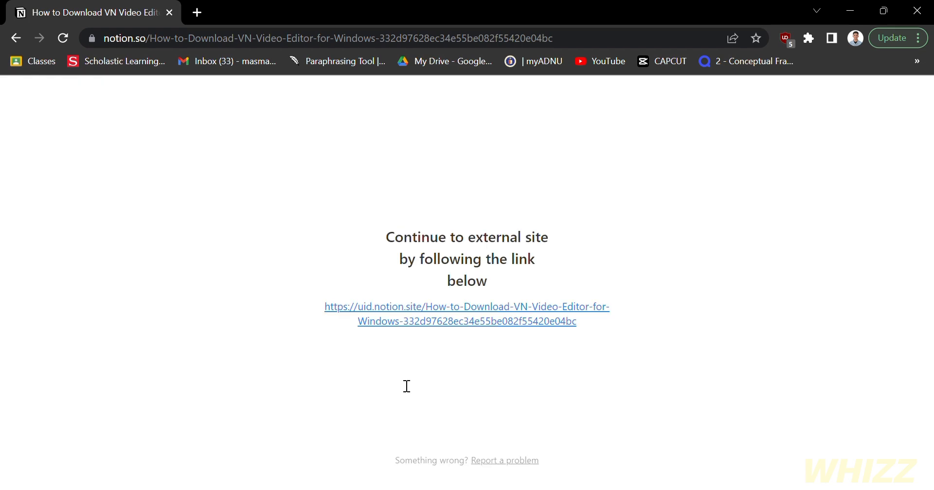
mouse_move(541, 251)
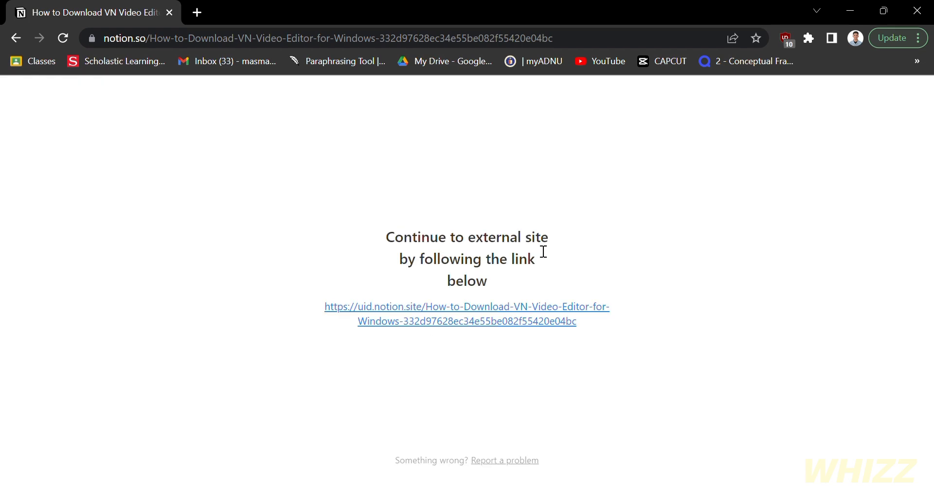
left_click(465, 314)
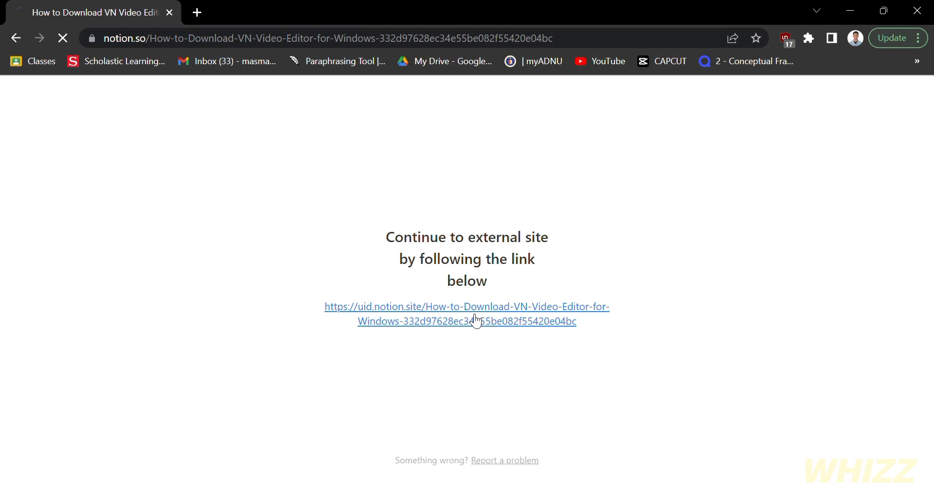
left_click(466, 314)
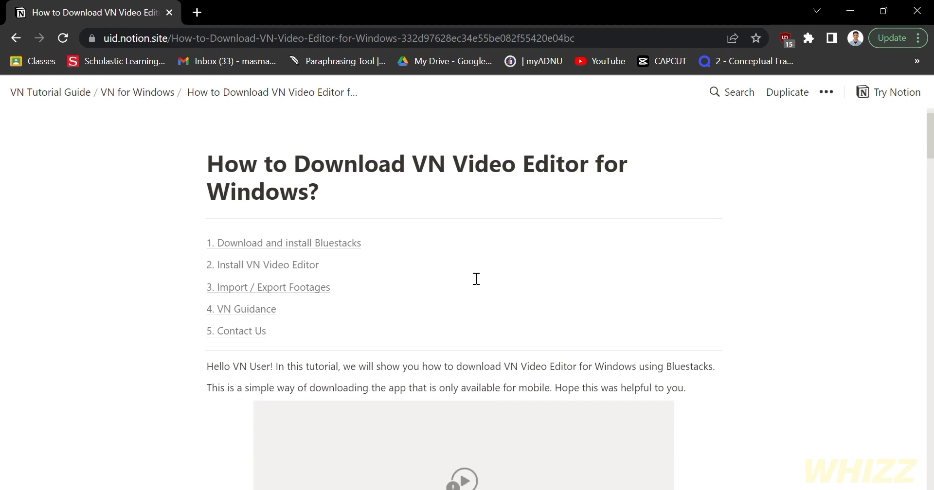
scroll("down", 3)
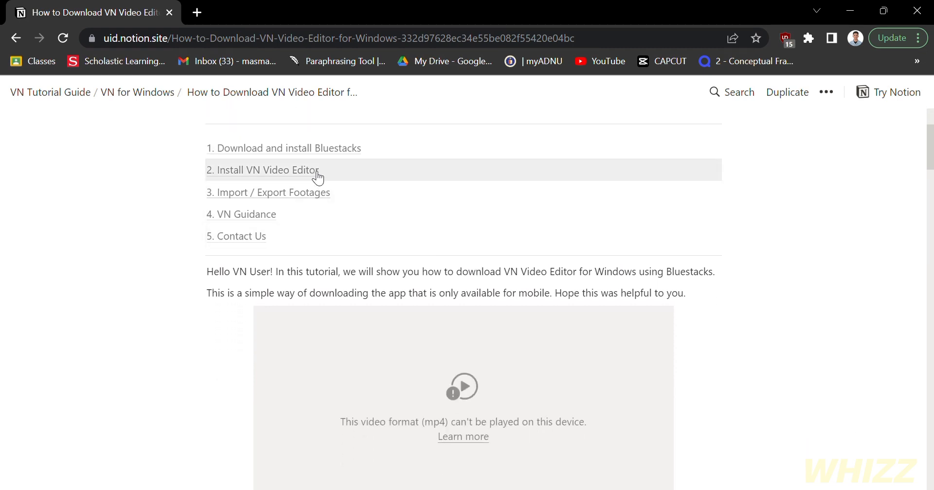
mouse_move(331, 182)
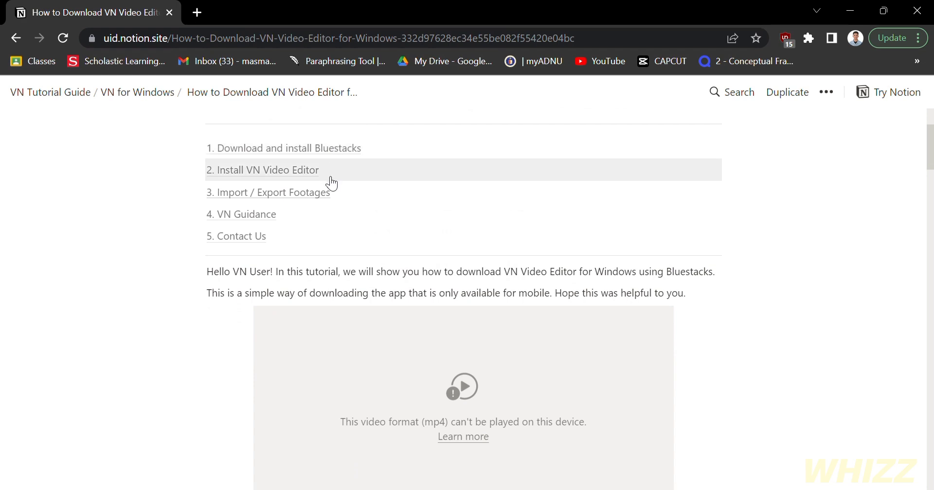
mouse_move(359, 220)
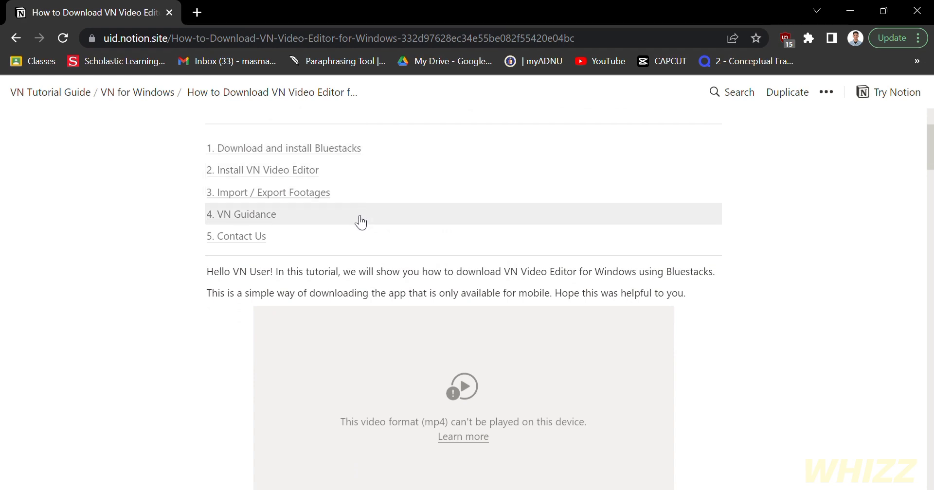
scroll("down", 3)
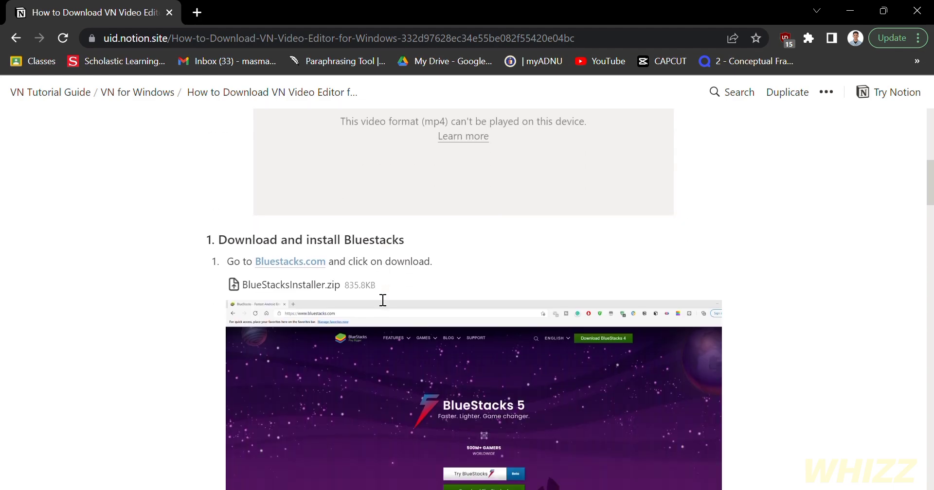
scroll("down", 3)
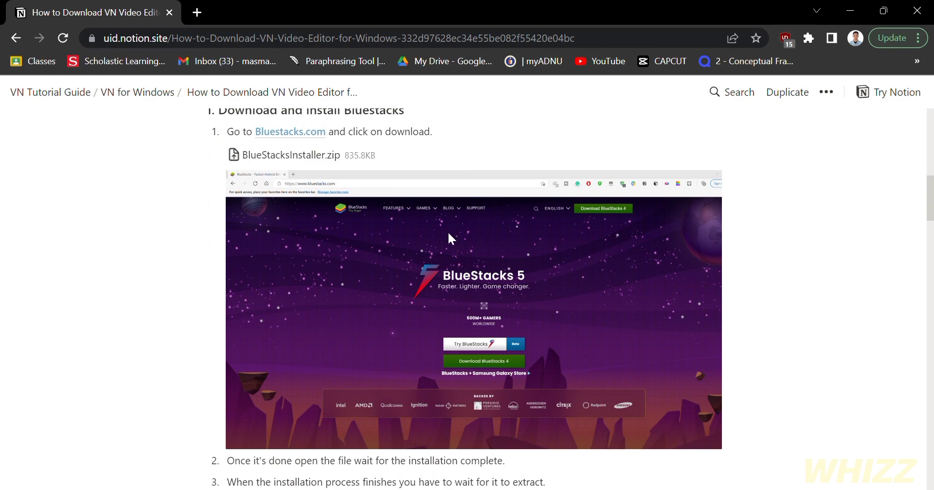
scroll("down", 3)
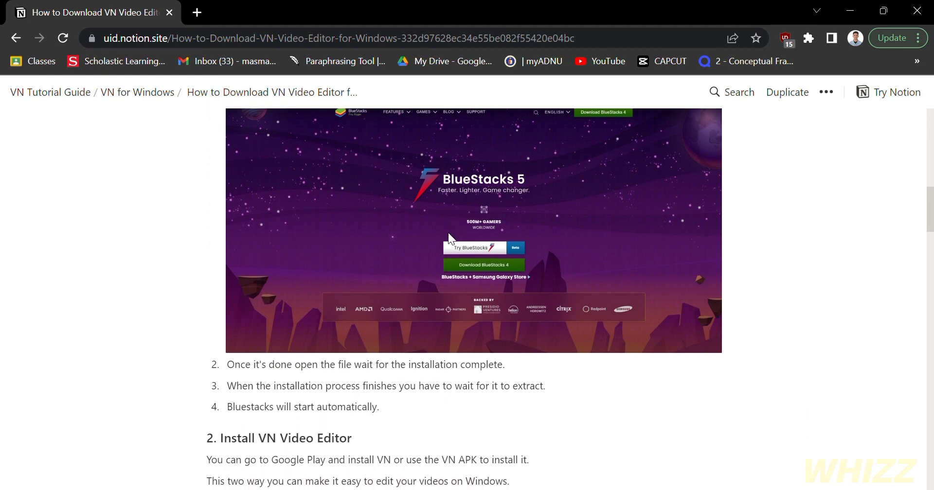
scroll("down", 3)
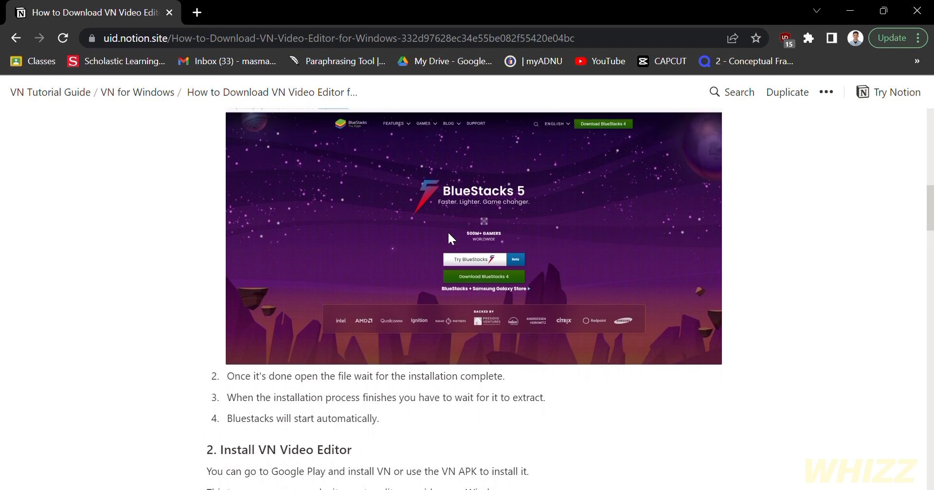
scroll("up", 3)
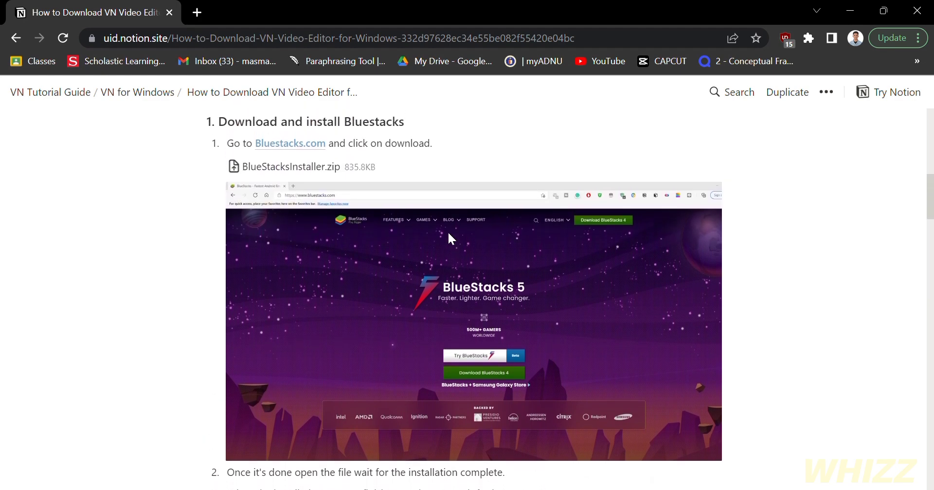
mouse_move(421, 231)
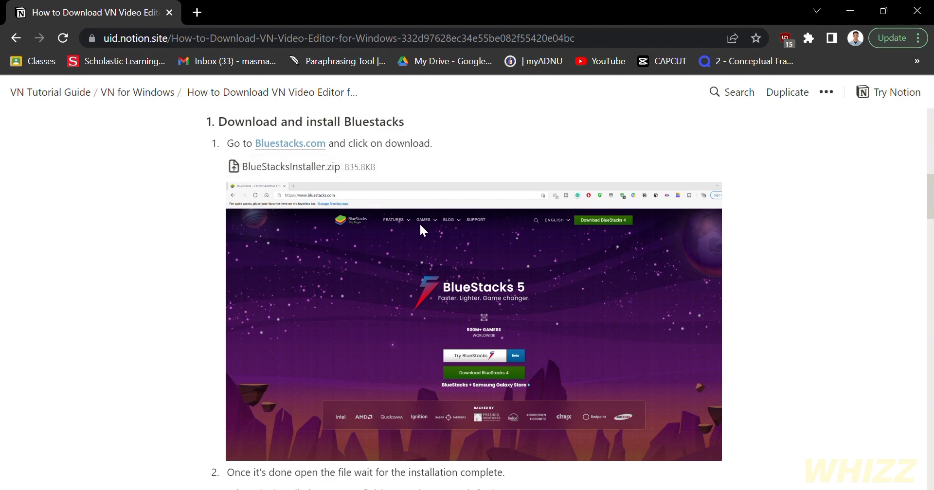
scroll("down", 3)
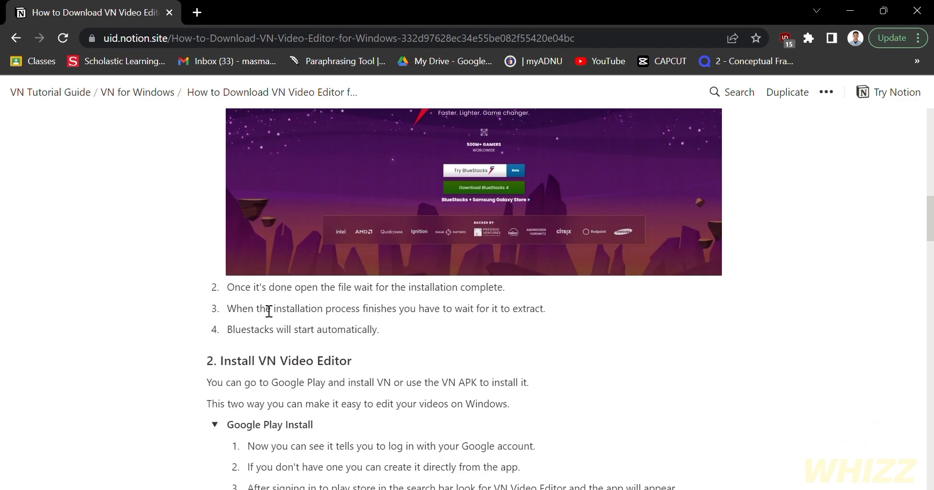
mouse_move(532, 288)
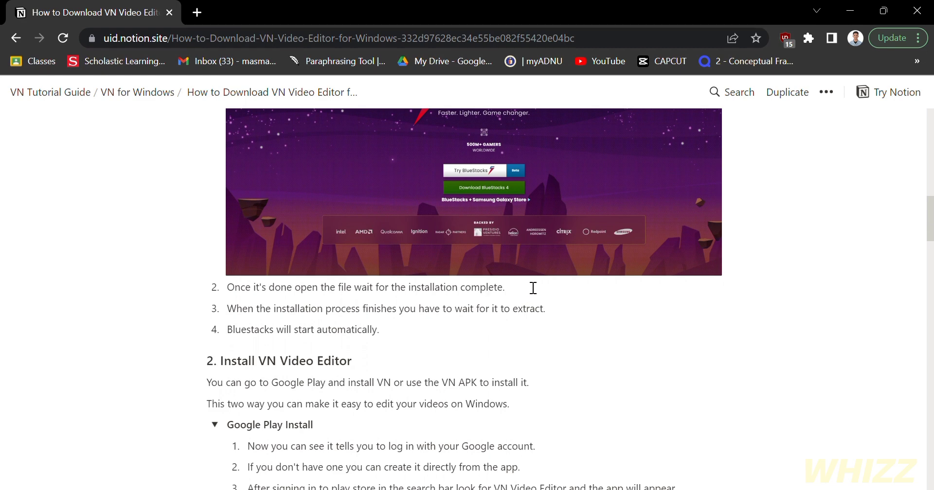
scroll("down", 3)
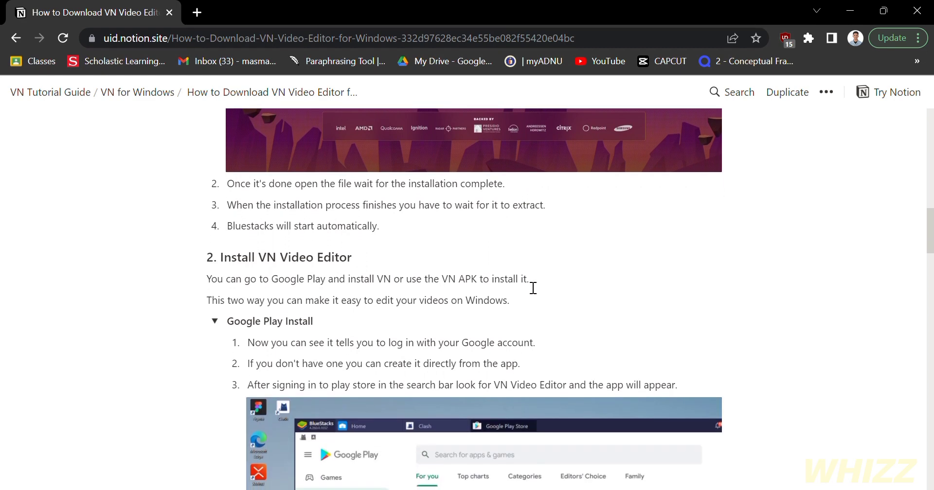
scroll("down", 3)
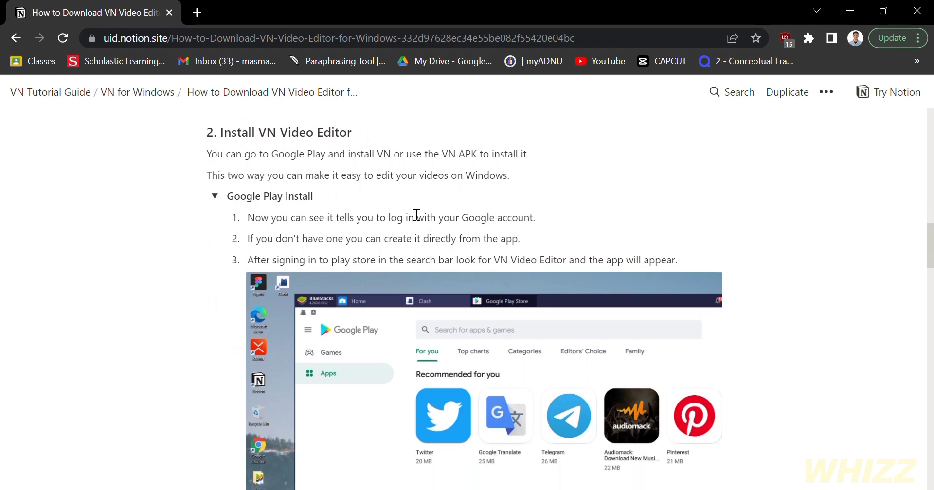
mouse_move(240, 163)
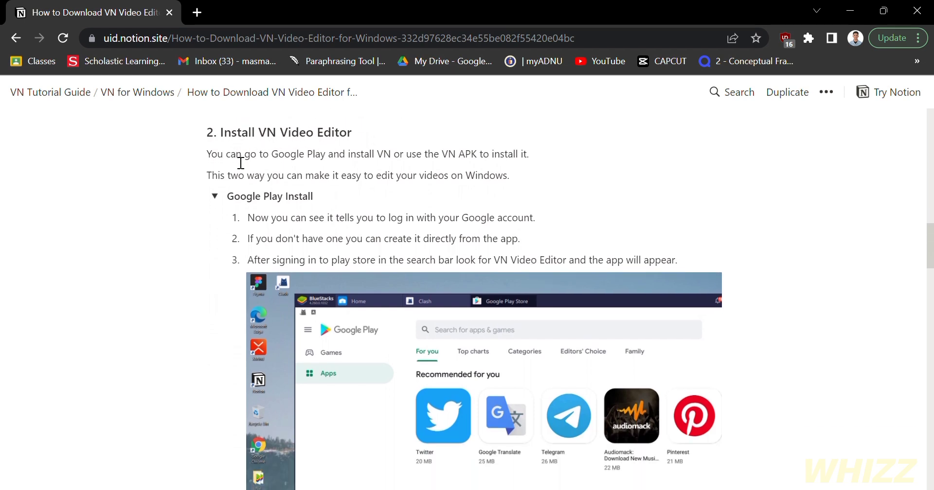
mouse_move(264, 146)
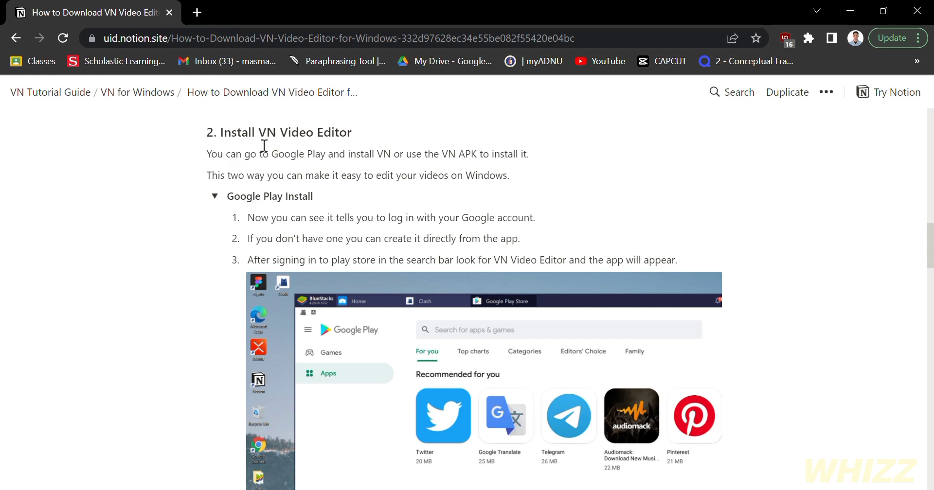
mouse_move(301, 175)
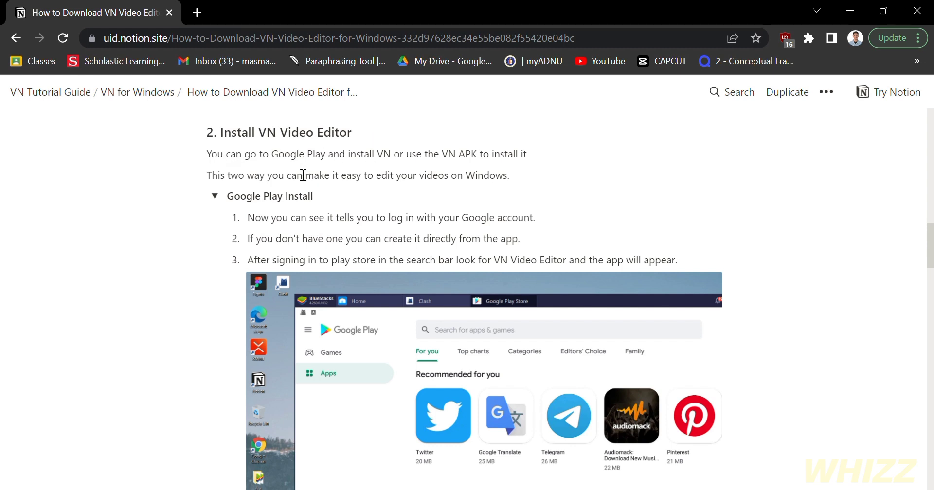
mouse_move(550, 162)
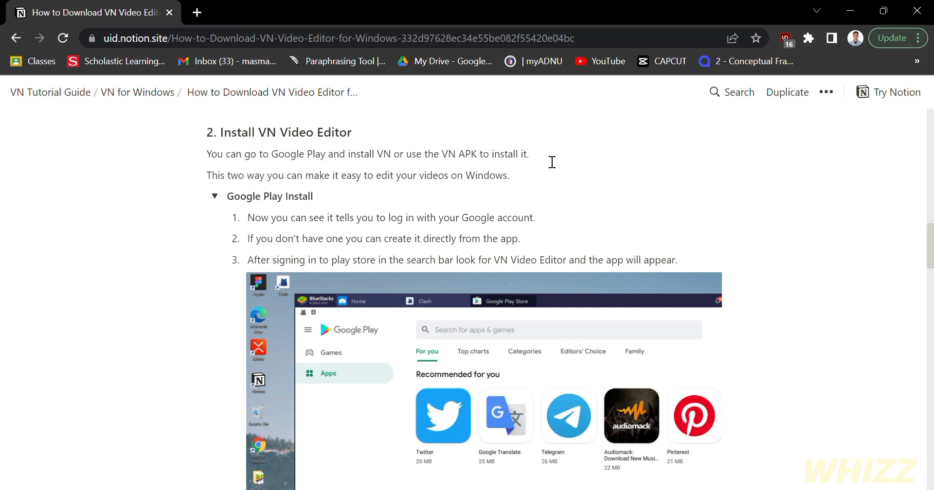
scroll("down", 3)
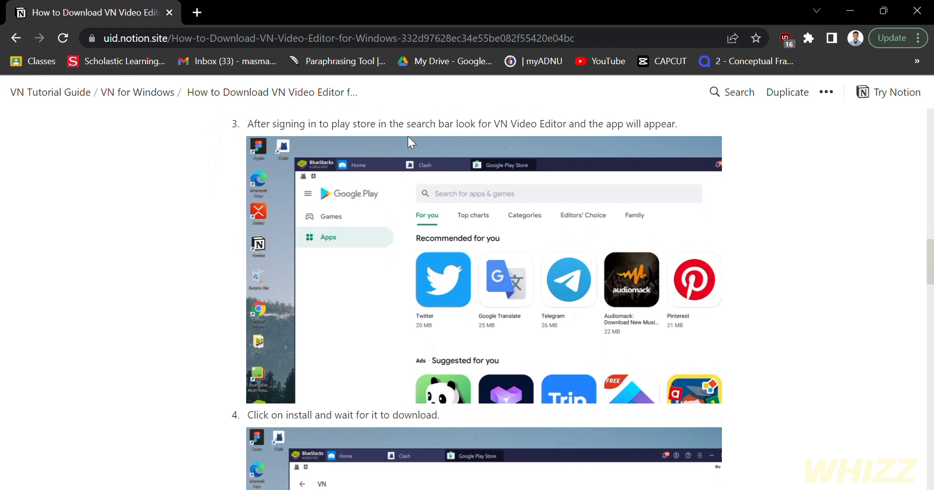
scroll("down", 3)
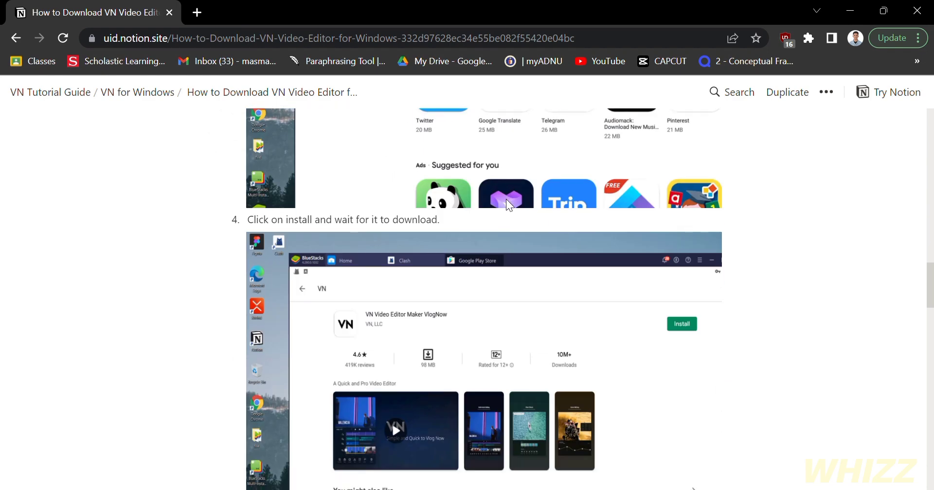
scroll("down", 3)
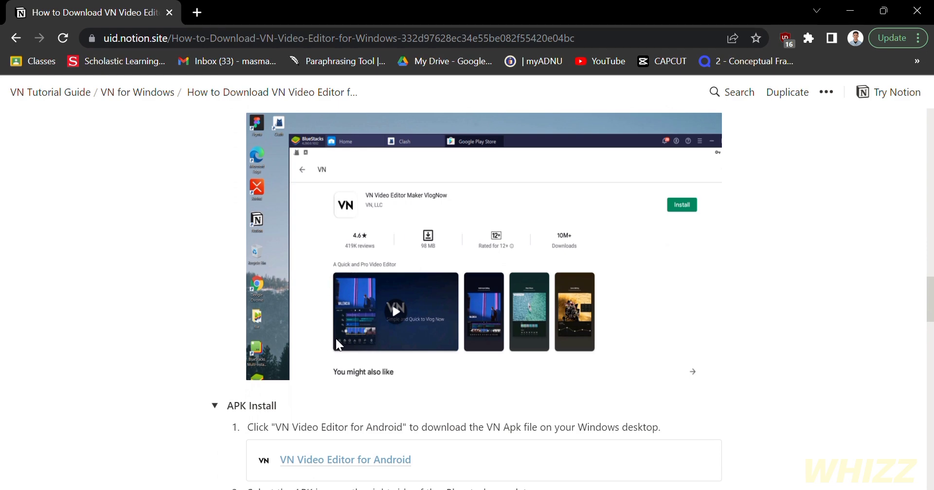
scroll("down", 3)
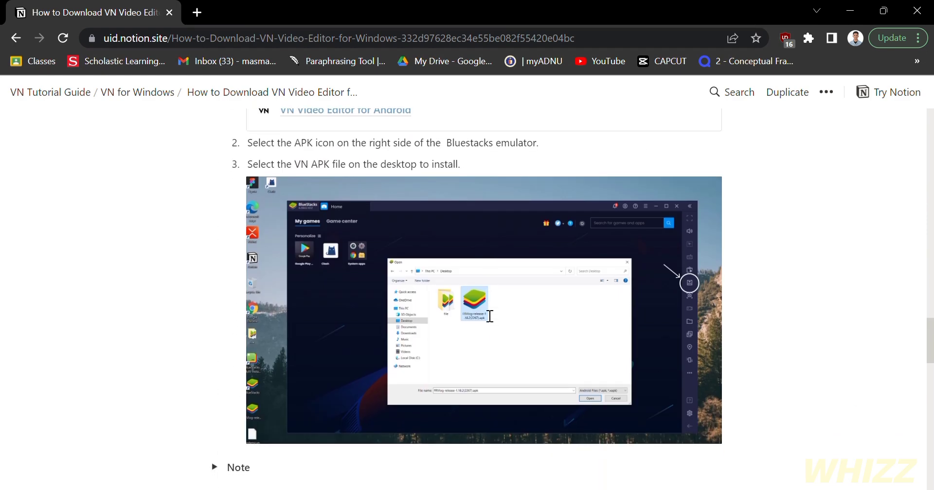
scroll("down", 3)
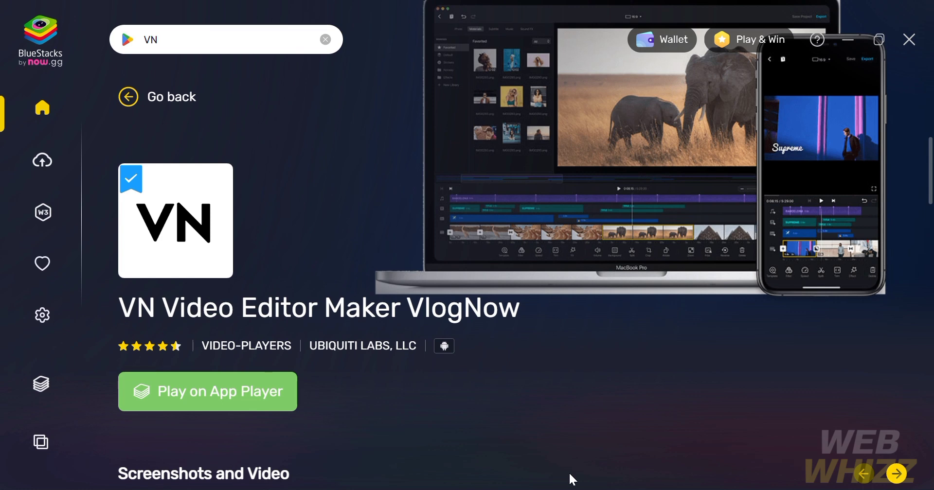
Step: Scroll the VN Video Editor Maker VlogNow listing in BlueStacks
scroll("down", 3)
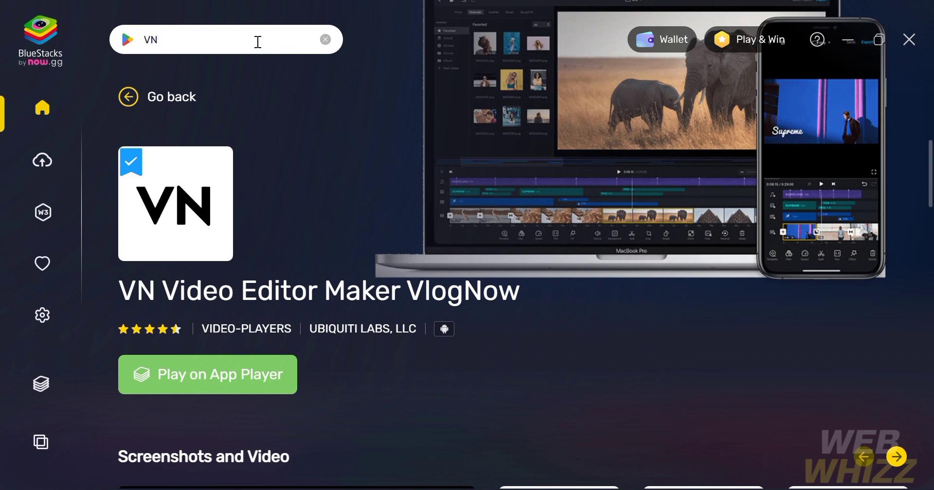
mouse_move(268, 377)
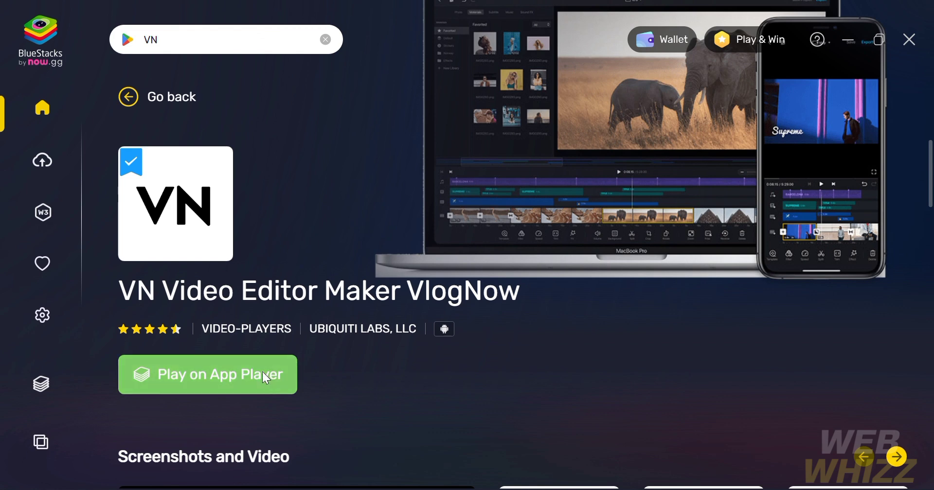
mouse_move(707, 360)
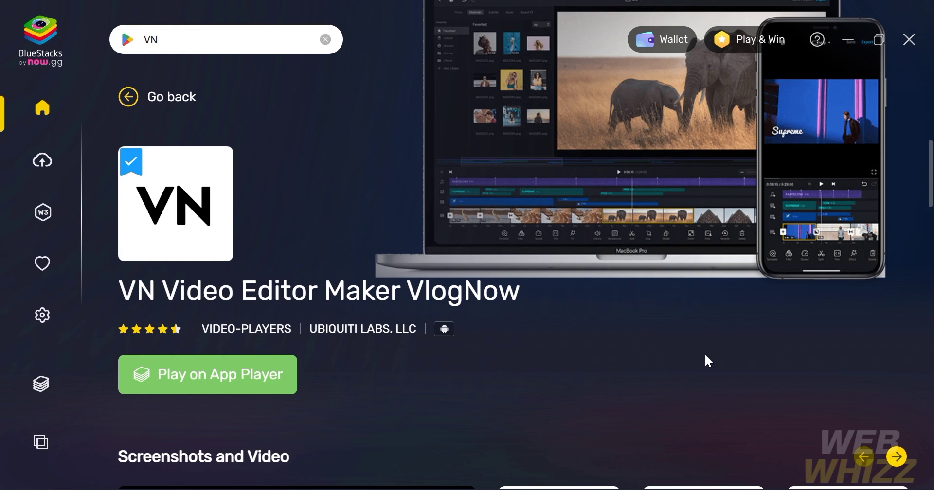
mouse_move(709, 361)
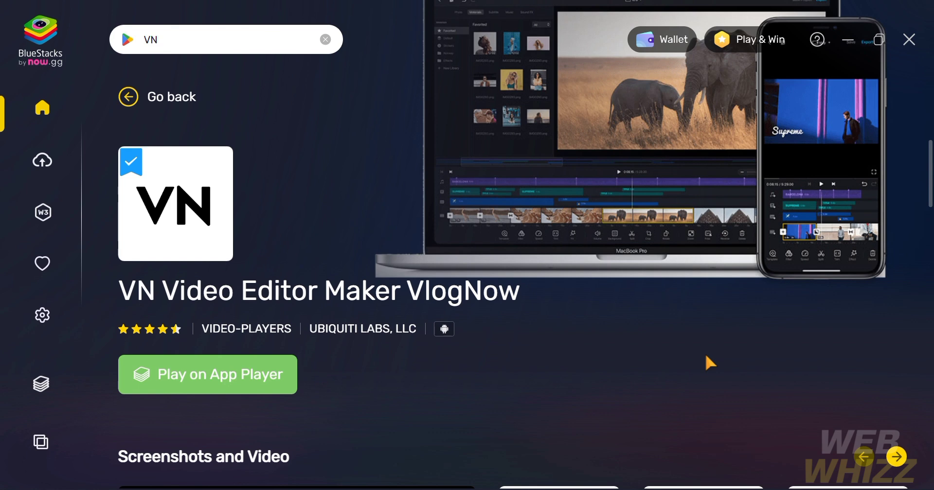
mouse_move(767, 118)
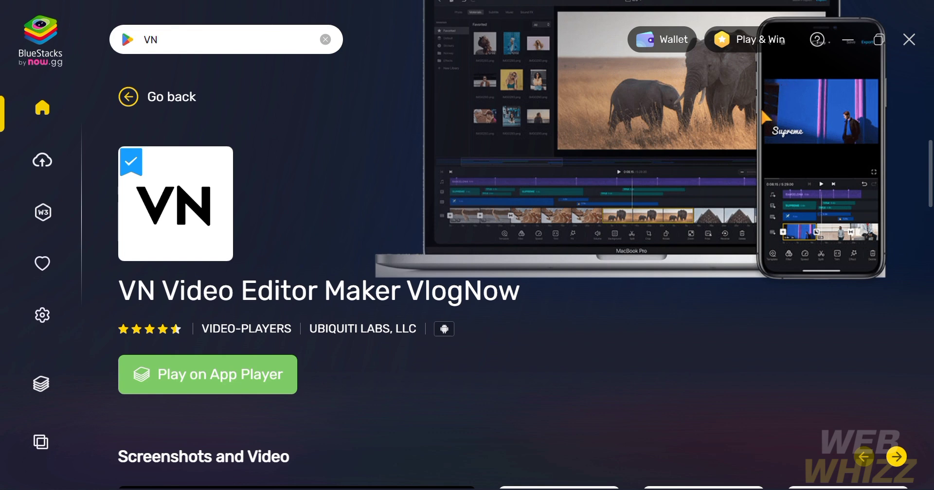